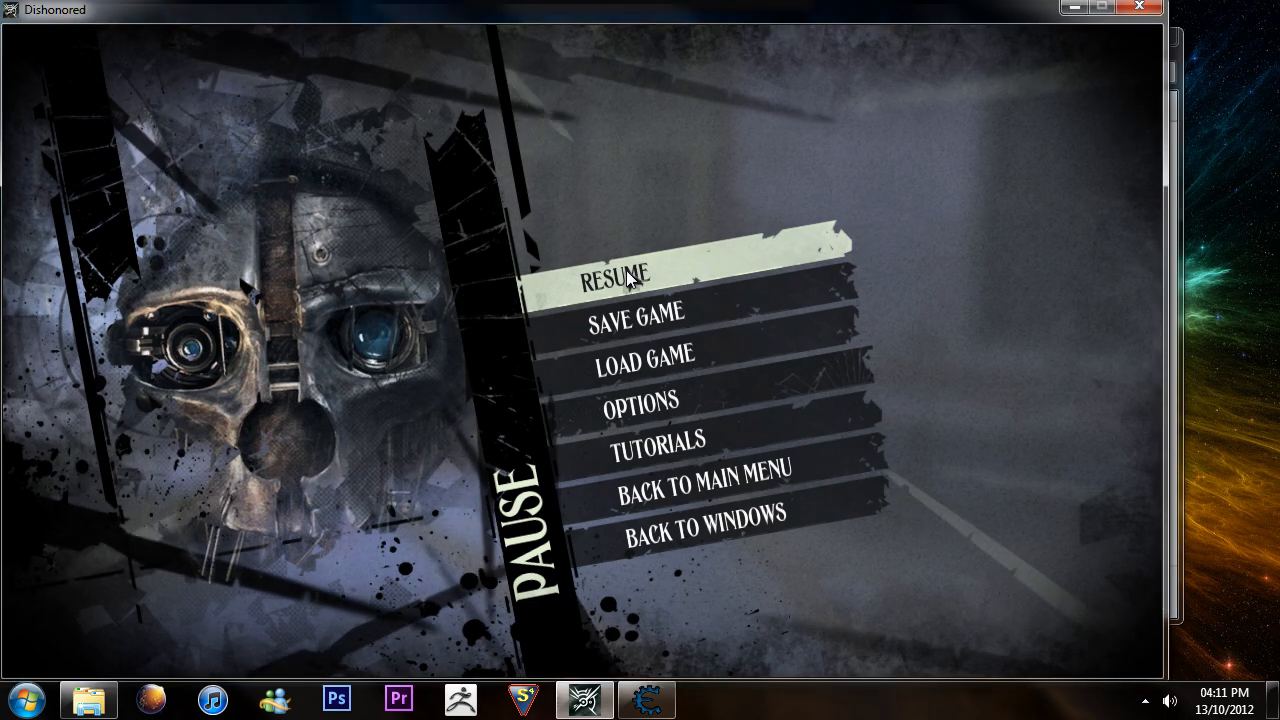
Resume Dishonored and view Blood Thirsty, Agility and Windblast, confirming 12 runes available.
{"action": "left_click", "coordinate": [627, 275]}
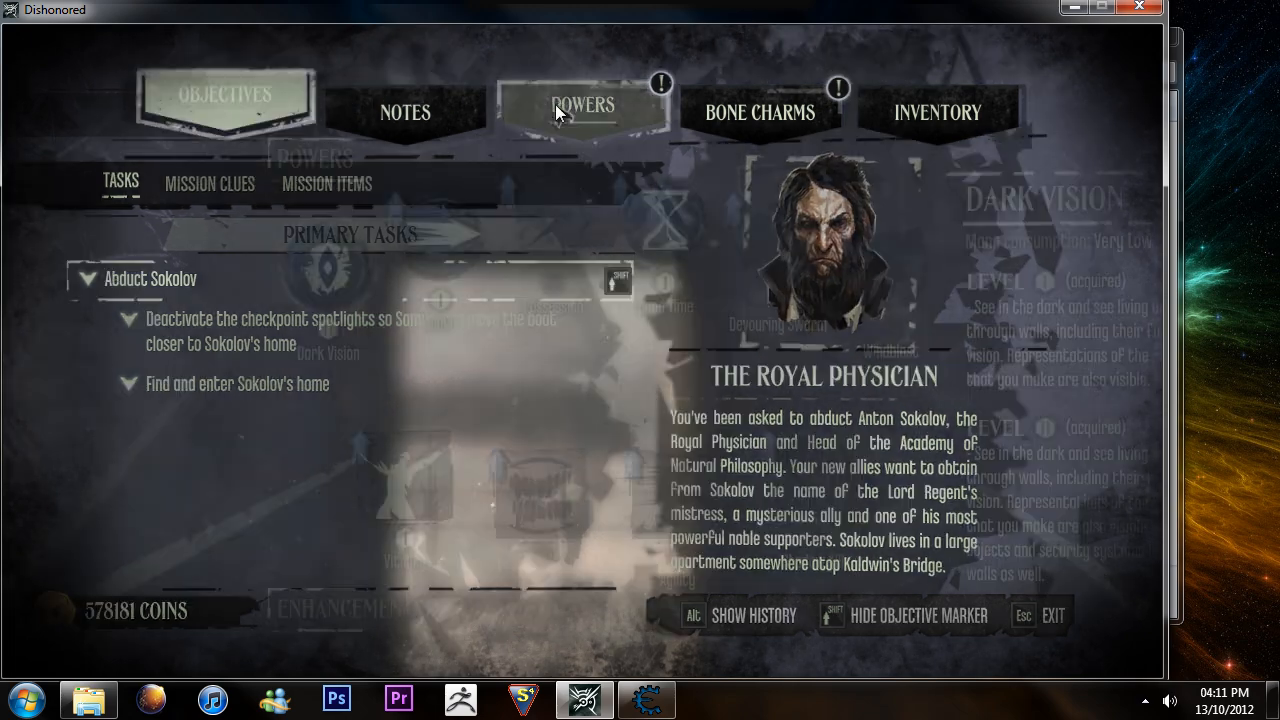
{"action": "left_click", "coordinate": [583, 100]}
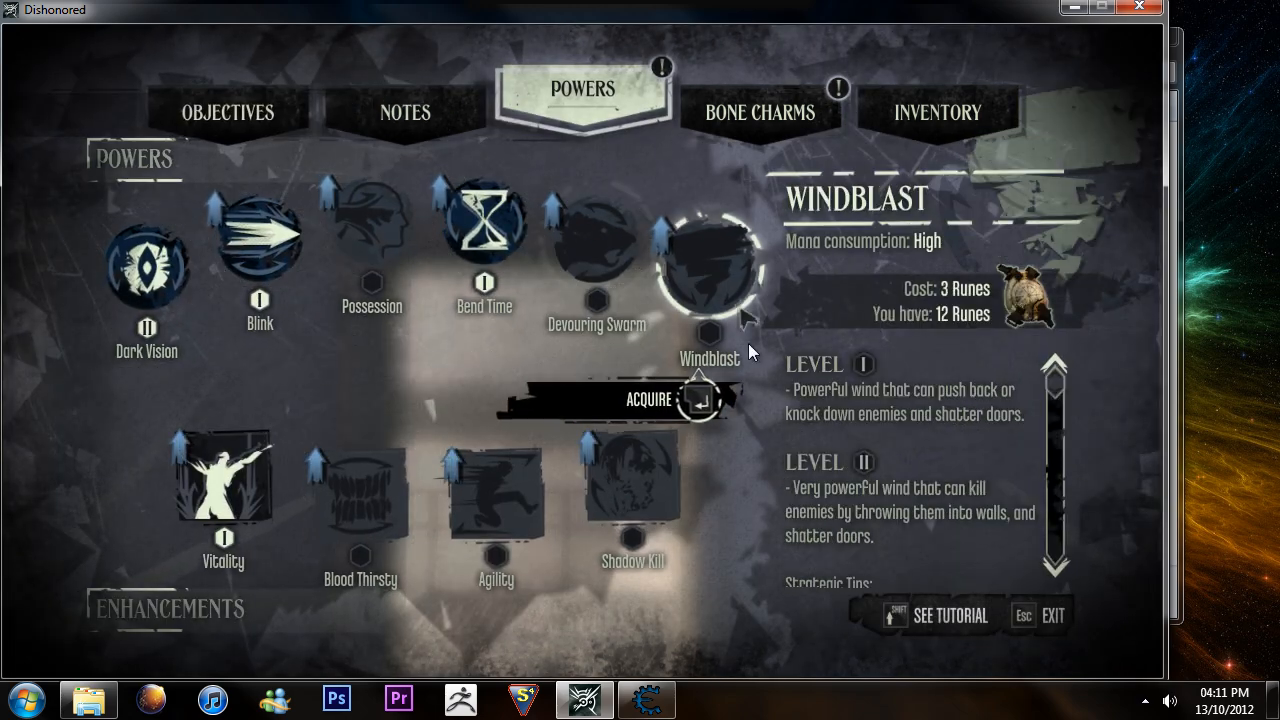
{"action": "left_click", "coordinate": [360, 490]}
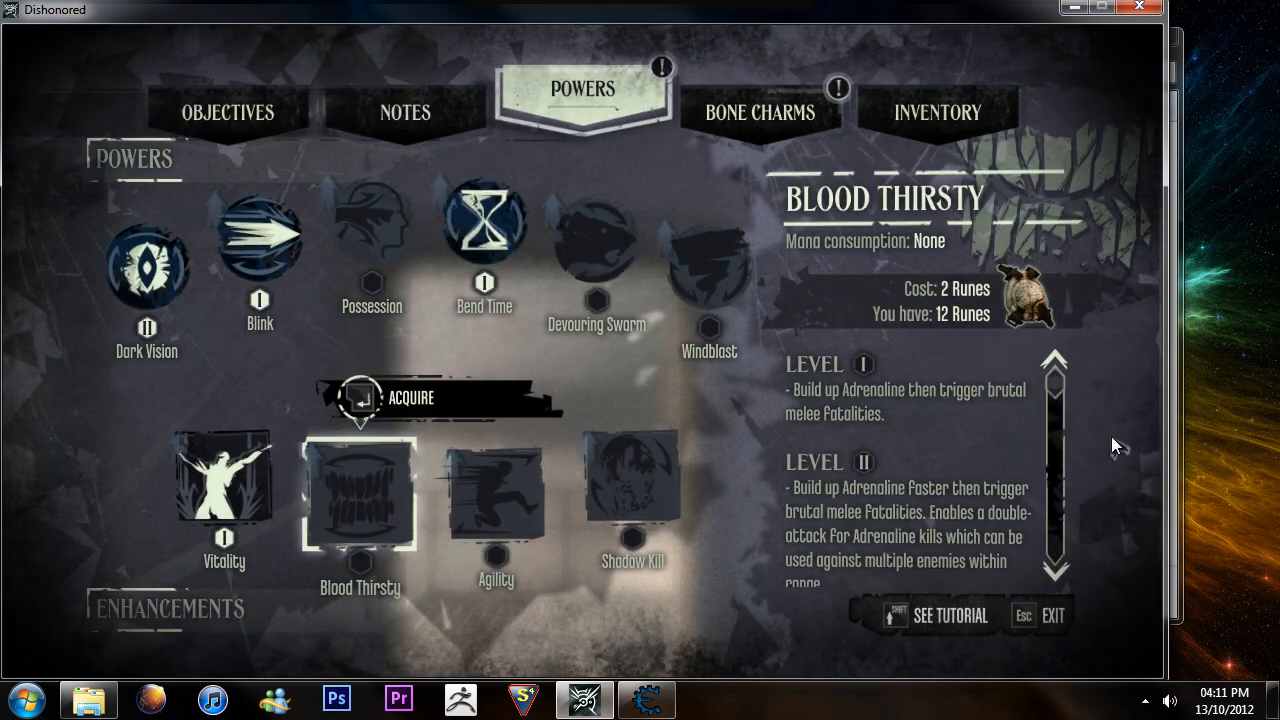
{"action": "left_click", "coordinate": [597, 240]}
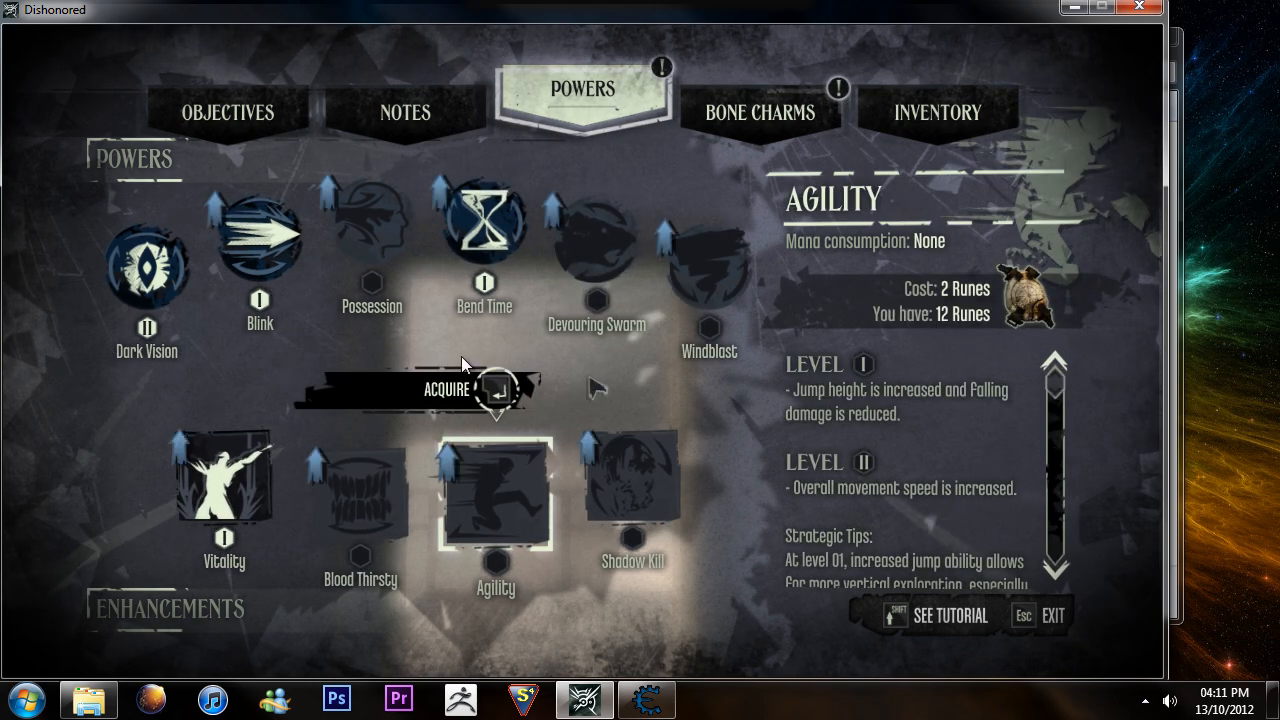
{"action": "mouse_move", "coordinate": [515, 495]}
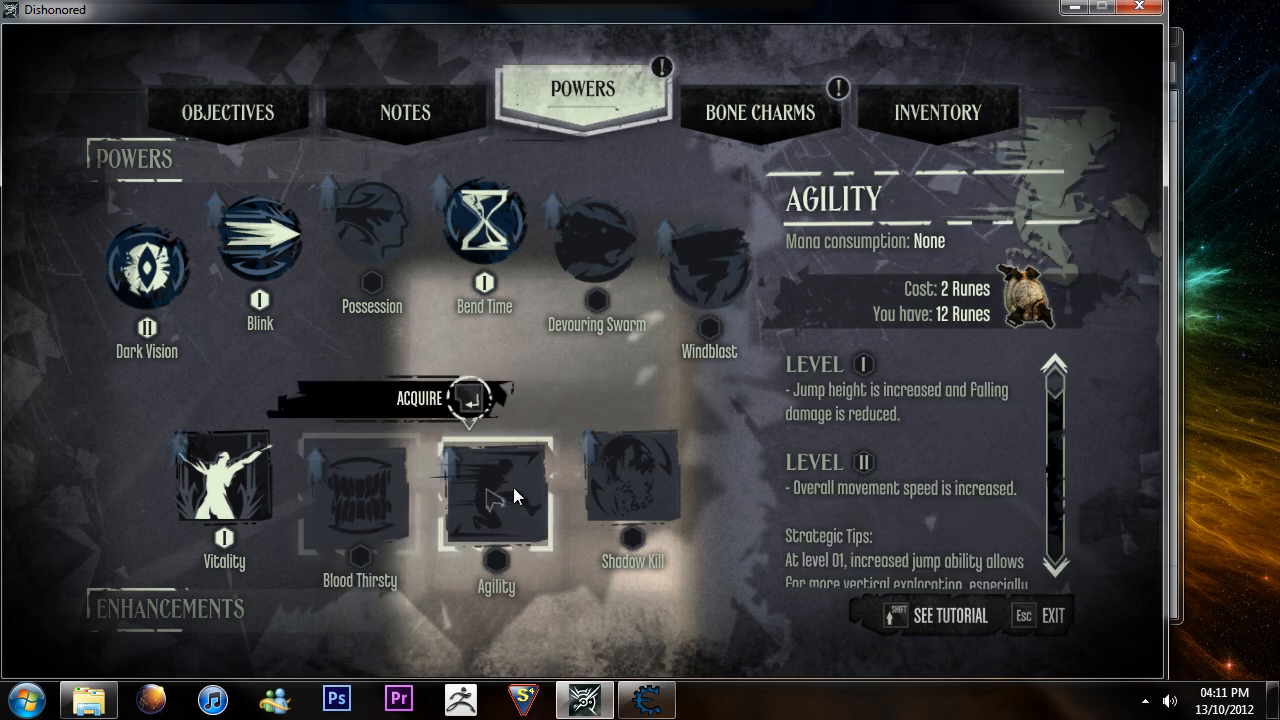
{"action": "left_click", "coordinate": [633, 473]}
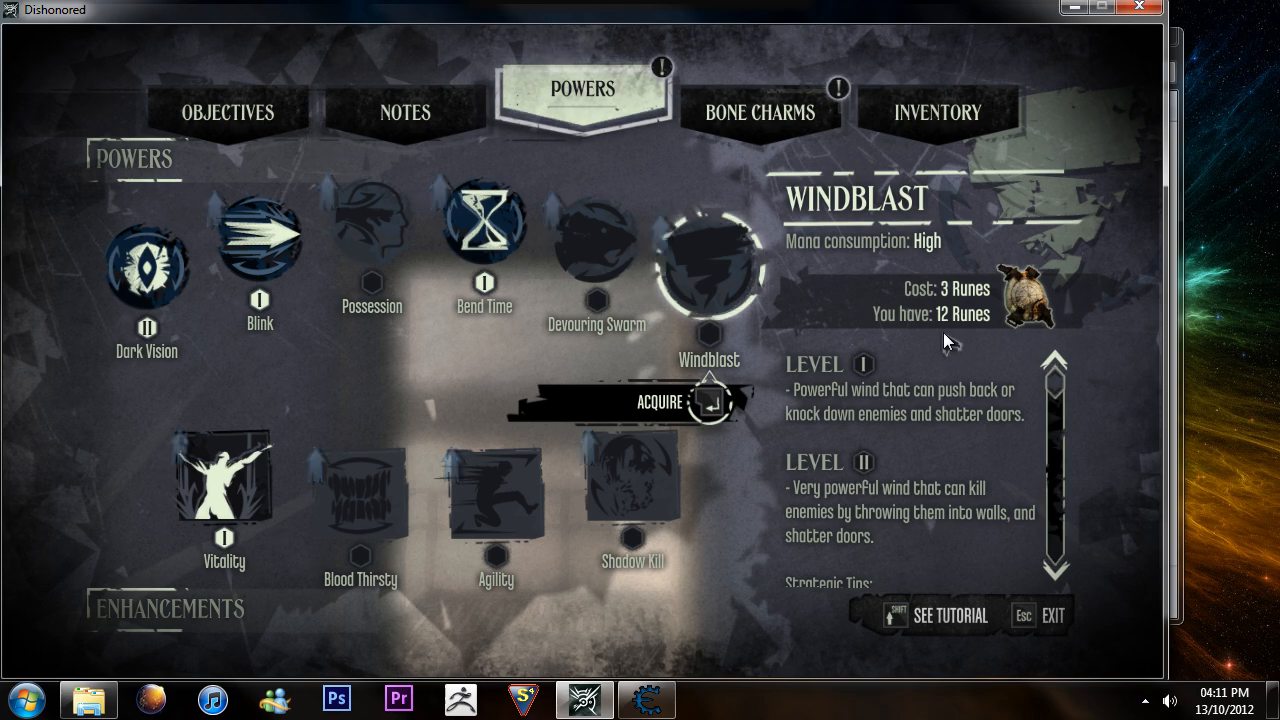
{"action": "mouse_move", "coordinate": [760, 312]}
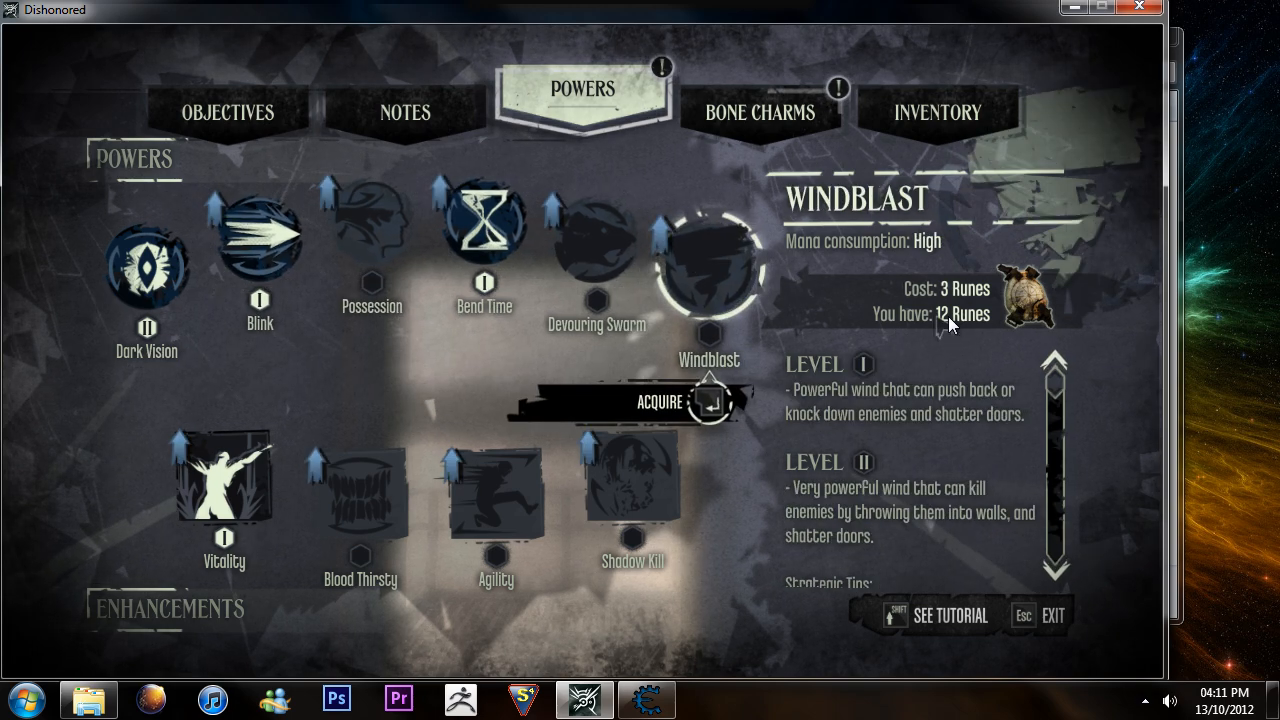
{"action": "mouse_move", "coordinate": [1107, 337]}
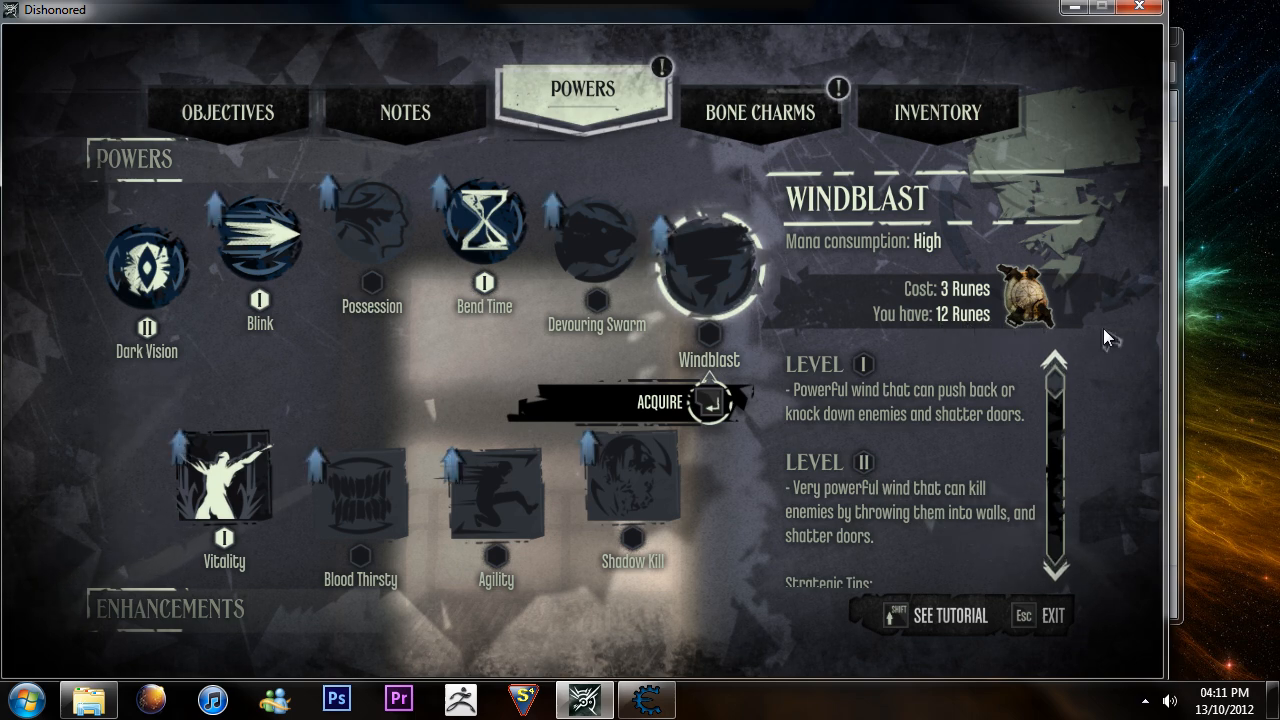
Bring the Cheat Engine window up over the game and move it toward the centre.
{"action": "left_click", "coordinate": [645, 698]}
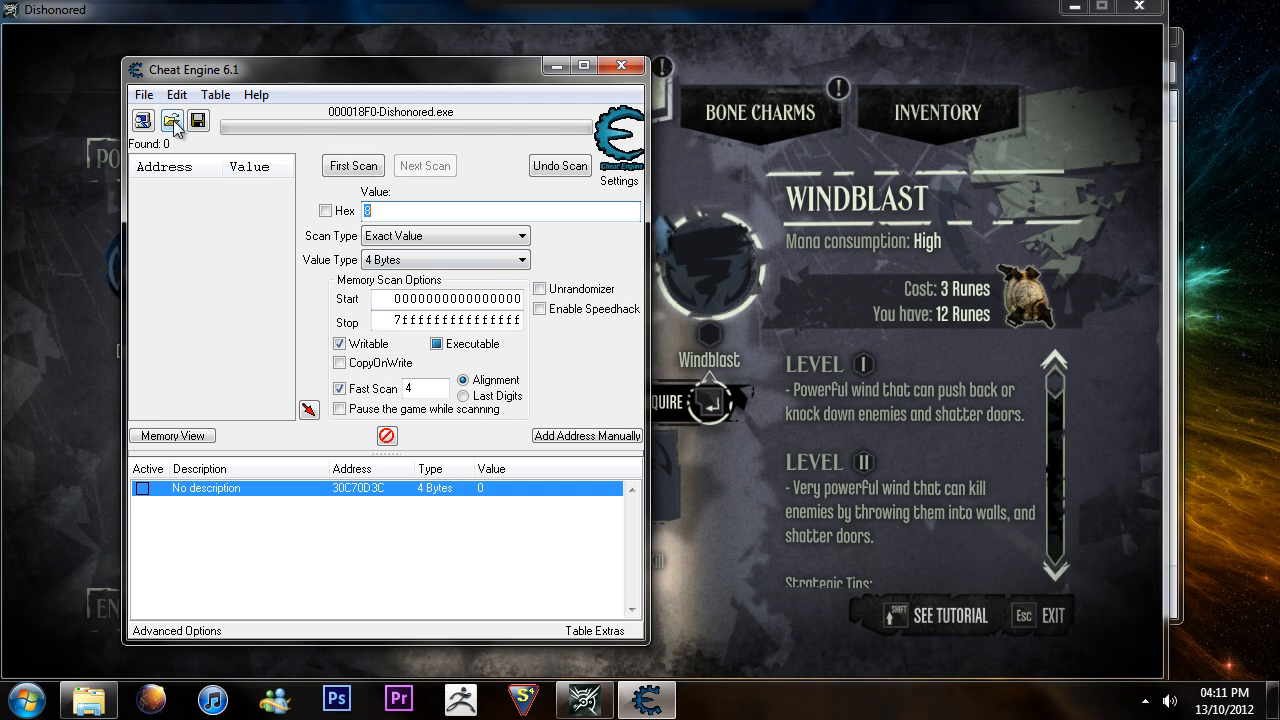
{"action": "left_click_drag", "start_coordinate": [385, 69], "coordinate": [520, 76]}
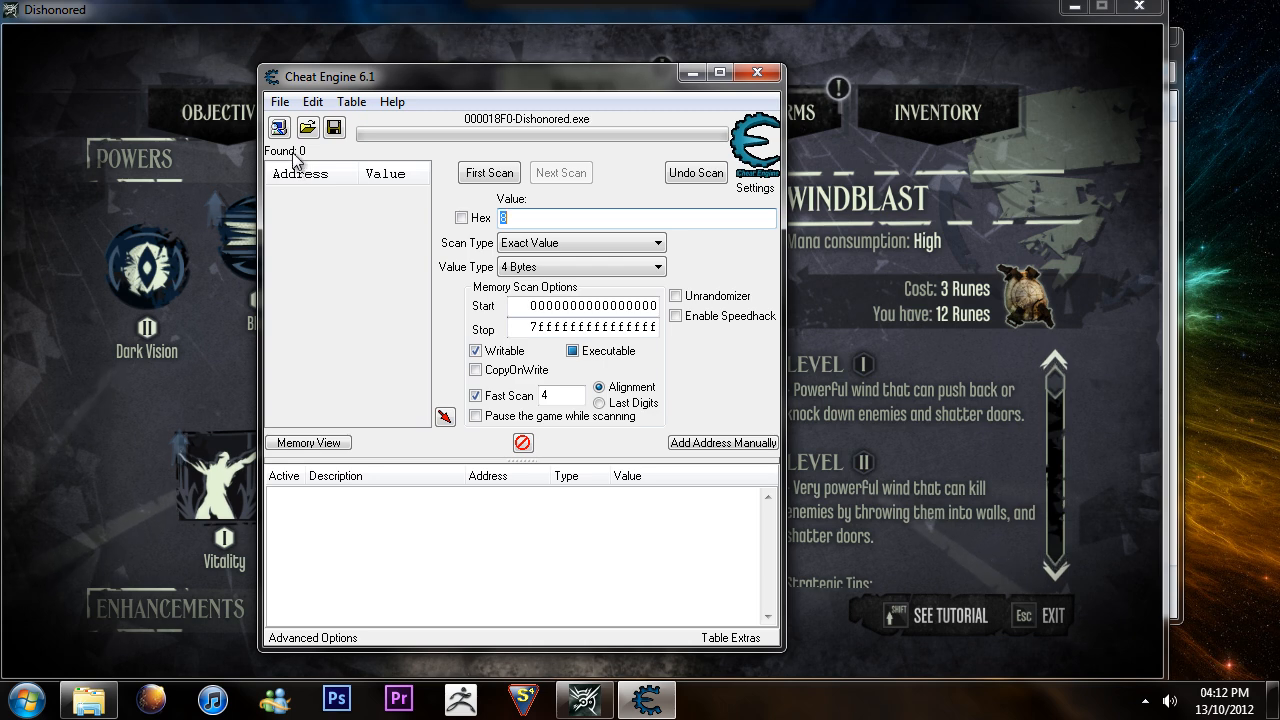
{"action": "mouse_move", "coordinate": [279, 127]}
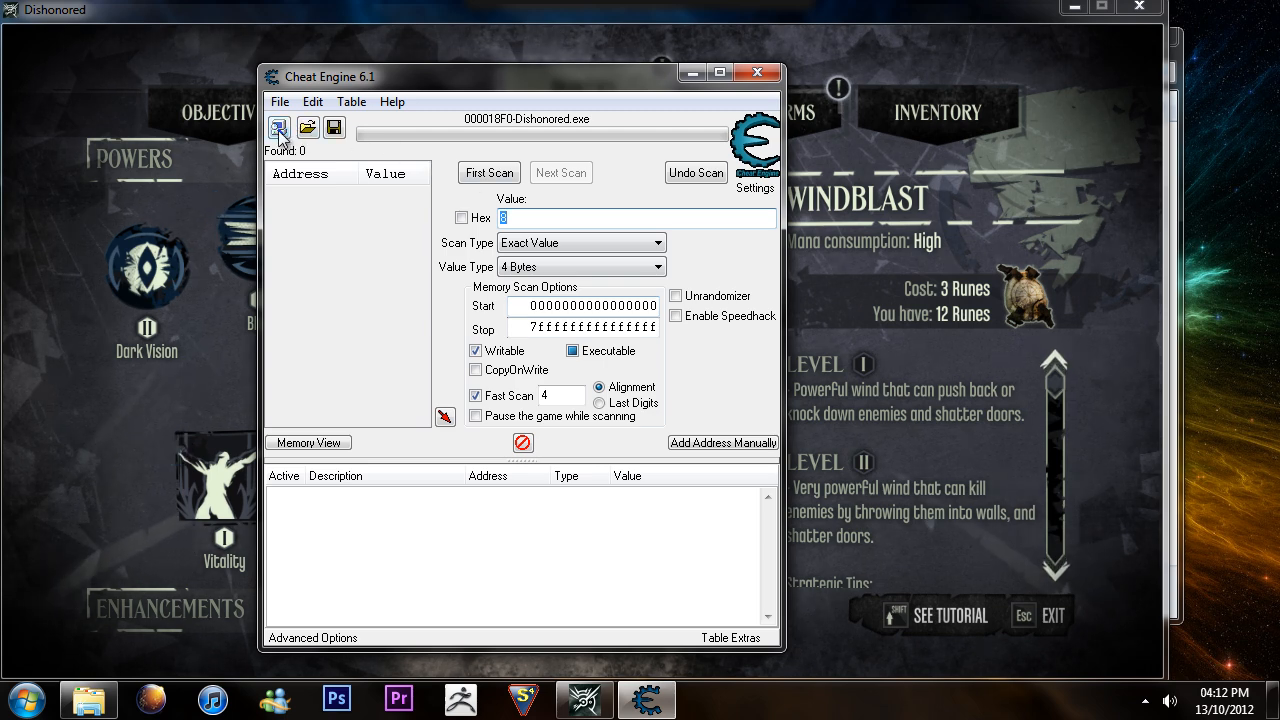
{"action": "mouse_move", "coordinate": [279, 128]}
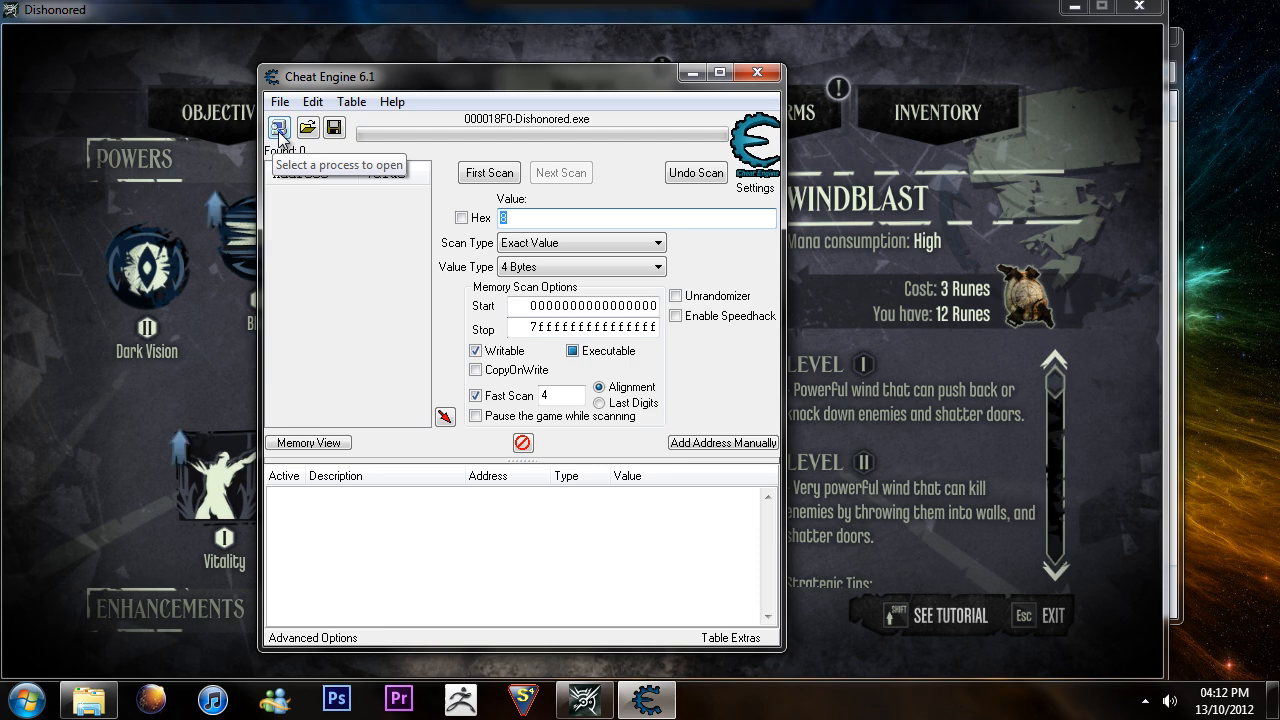
Attach Cheat Engine to Dishonored.exe and run a first scan for the value 12.
{"action": "left_click", "coordinate": [279, 127]}
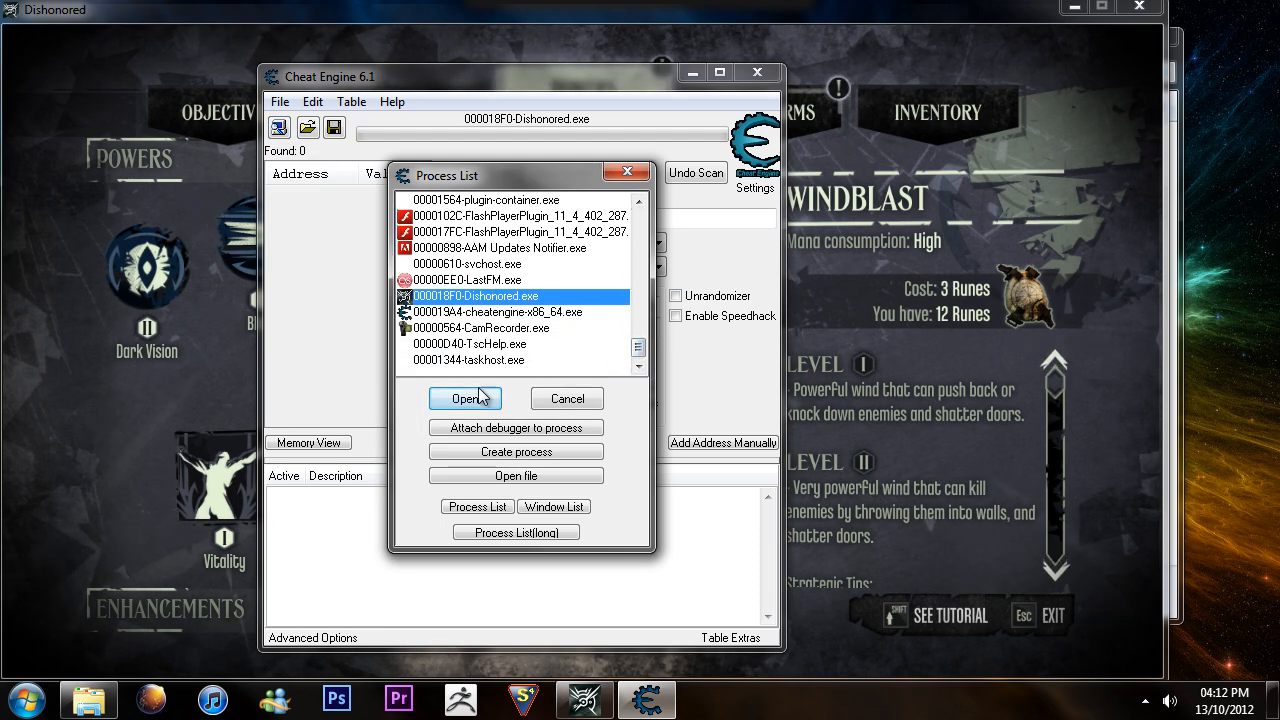
{"action": "left_click", "coordinate": [464, 398]}
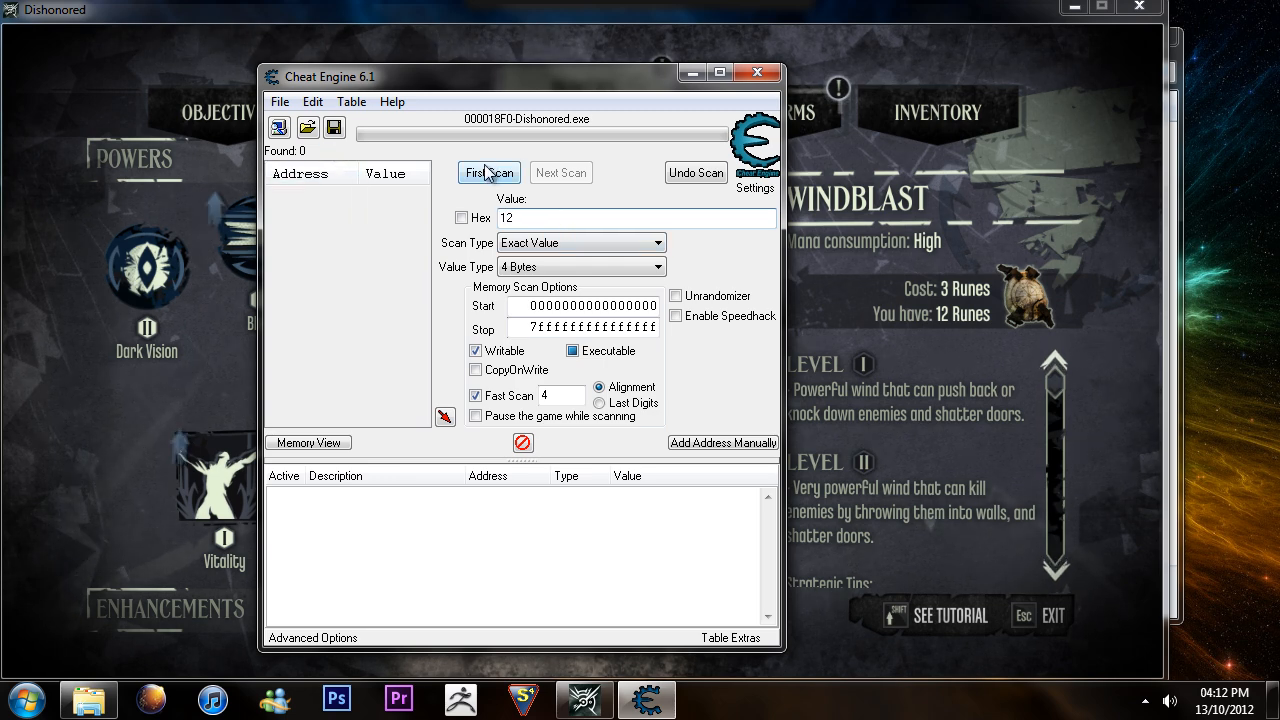
{"action": "left_click", "coordinate": [488, 172]}
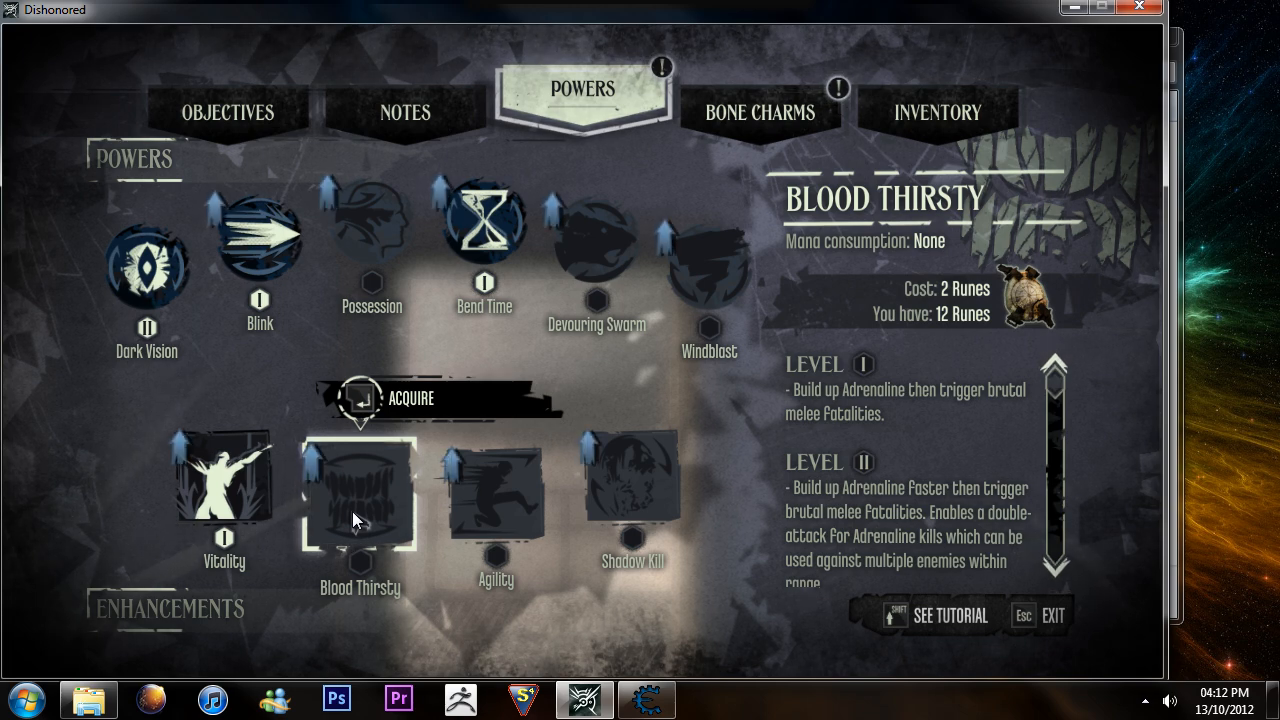
Acquire Blood Thirsty for 2 runes and confirm the purchase, leaving 10 runes.
{"action": "left_click", "coordinate": [360, 490]}
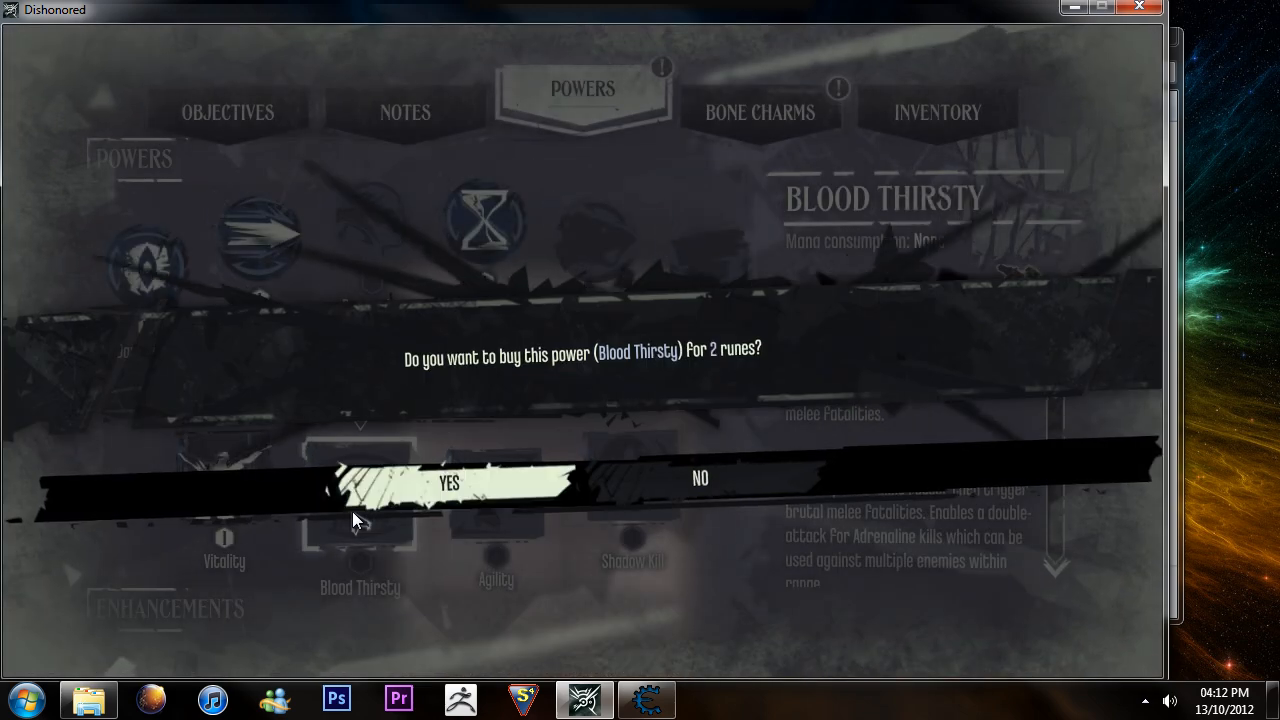
{"action": "left_click", "coordinate": [449, 482]}
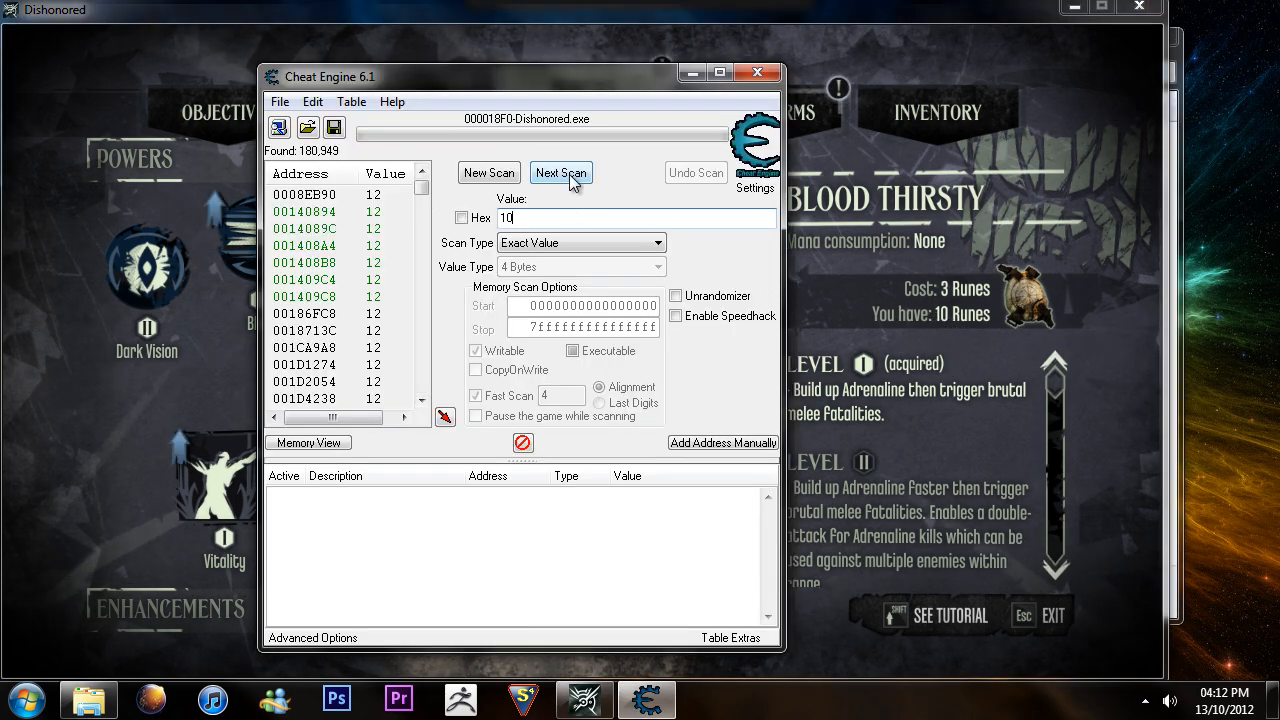
Next-scan for 10, narrowing to 21 addresses, then buy Agility in Dishonored.
{"action": "left_click", "coordinate": [561, 172]}
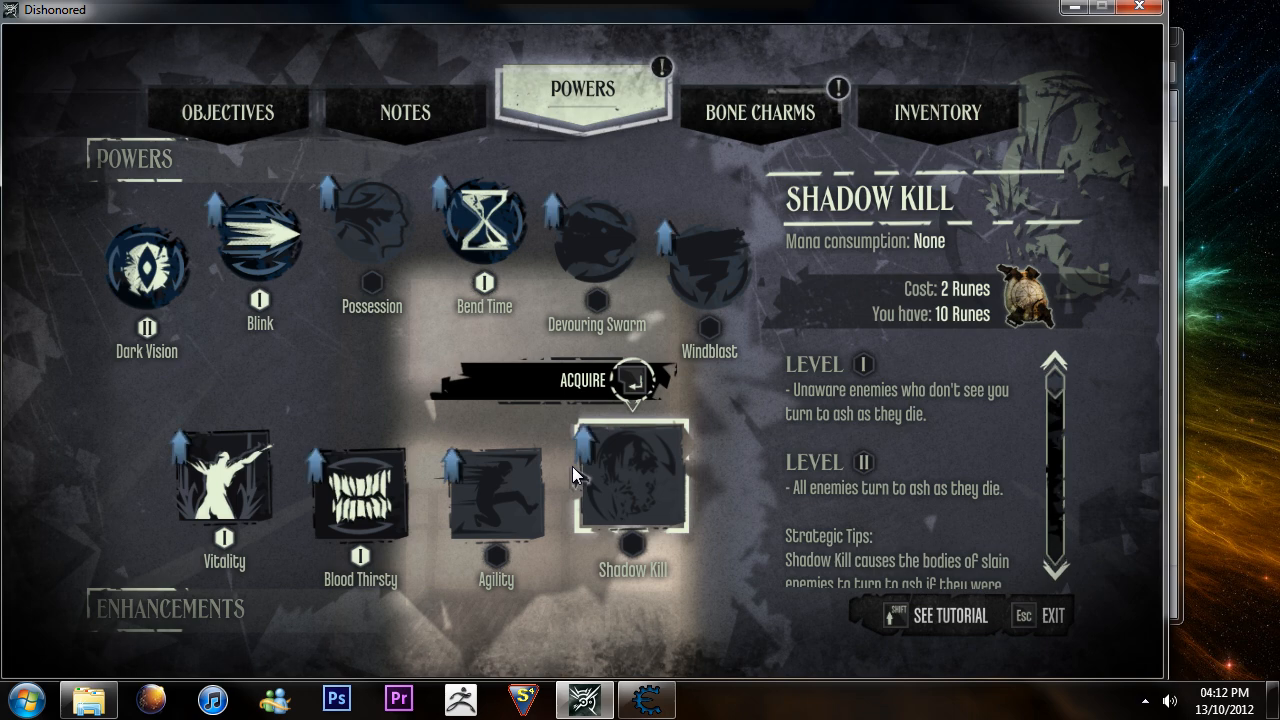
{"action": "mouse_move", "coordinate": [495, 500]}
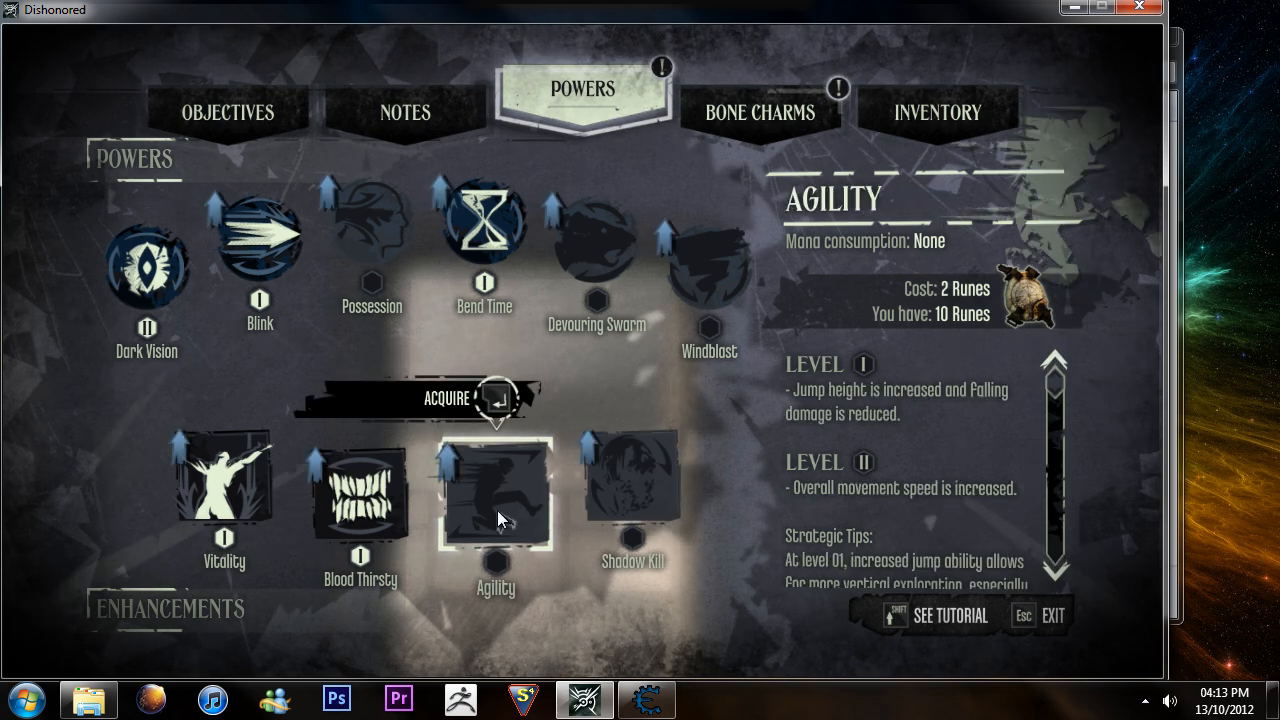
{"action": "left_click", "coordinate": [495, 490]}
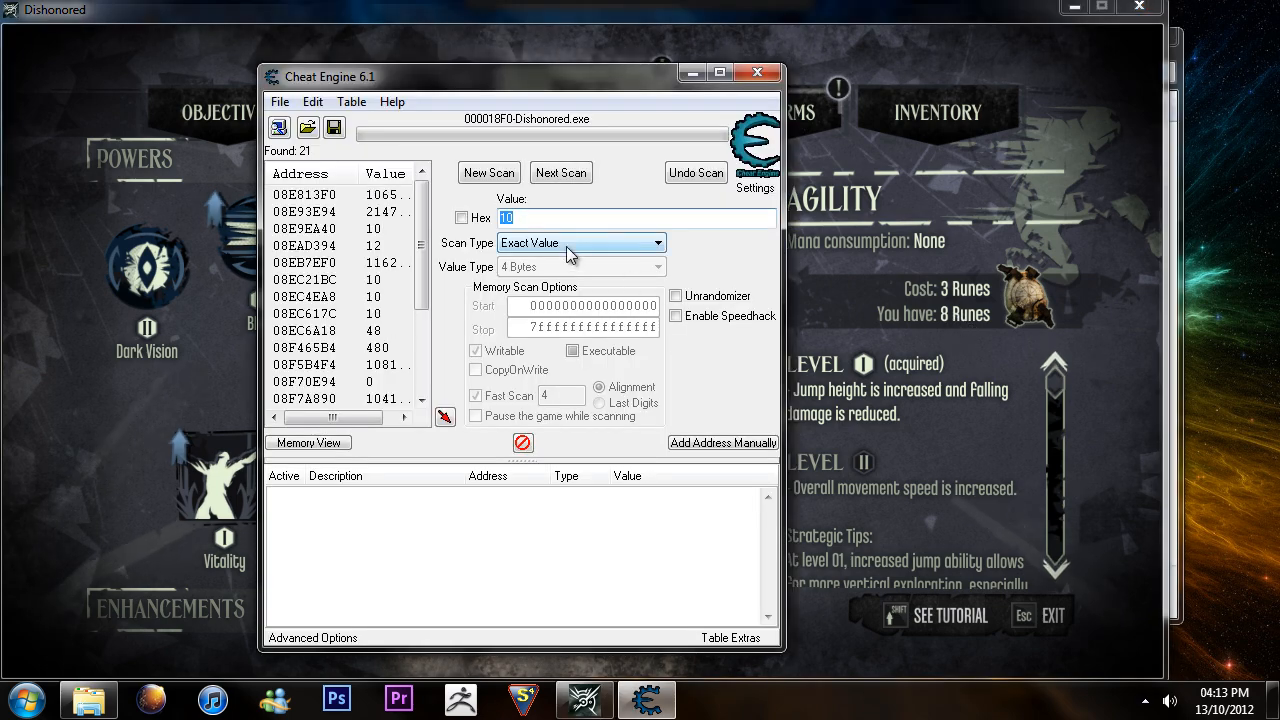
Next-scan for 8 and add the remaining address 2EA99D3C to the address table.
{"action": "left_click", "coordinate": [561, 172]}
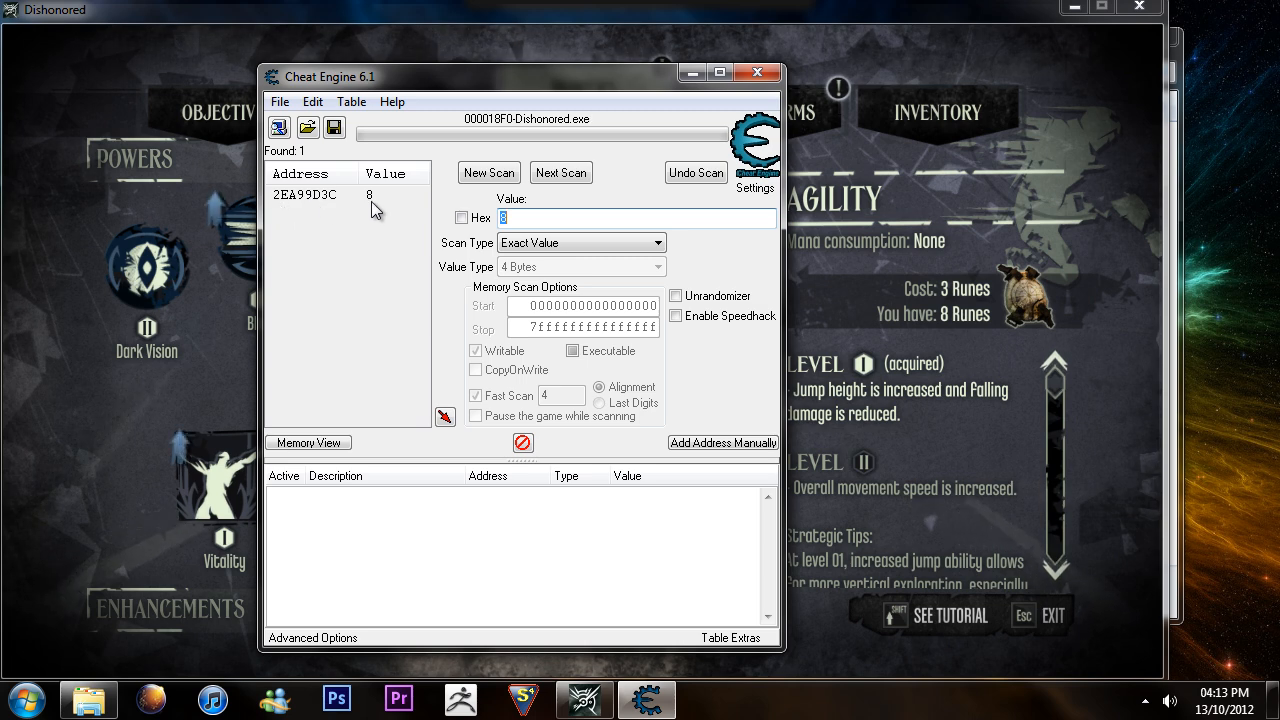
{"action": "double_click", "coordinate": [310, 194]}
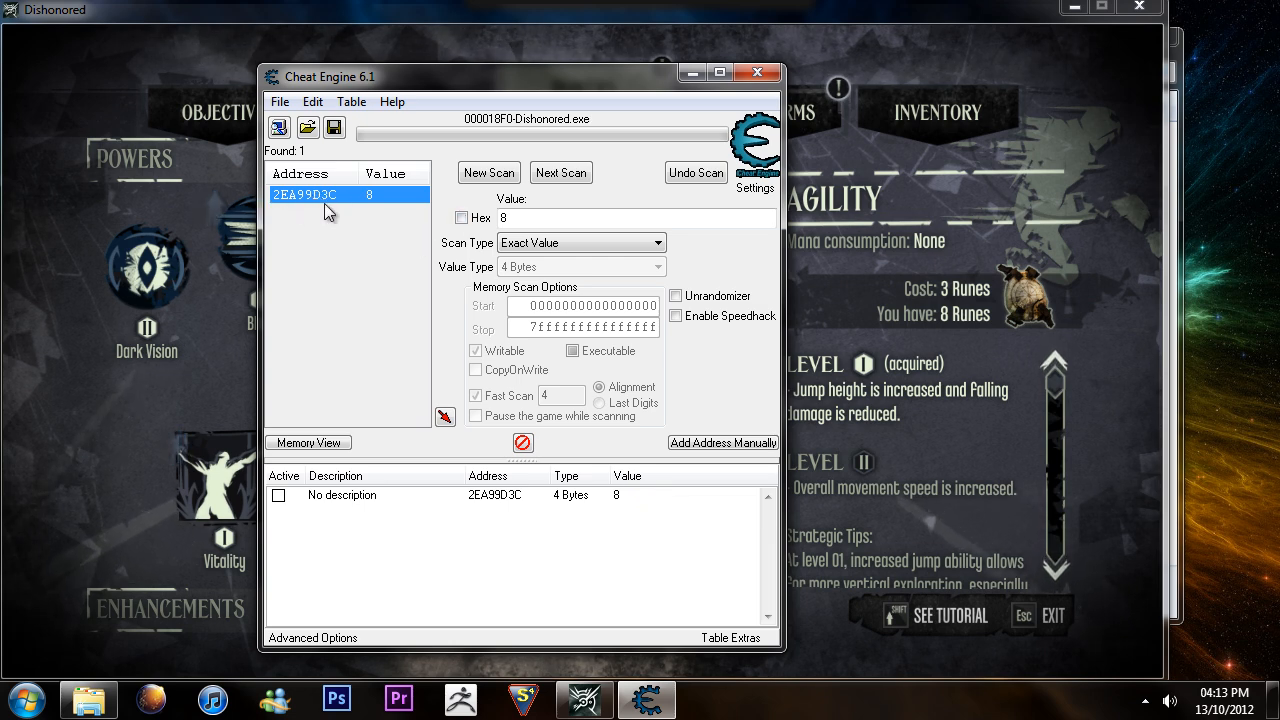
{"action": "mouse_move", "coordinate": [393, 314]}
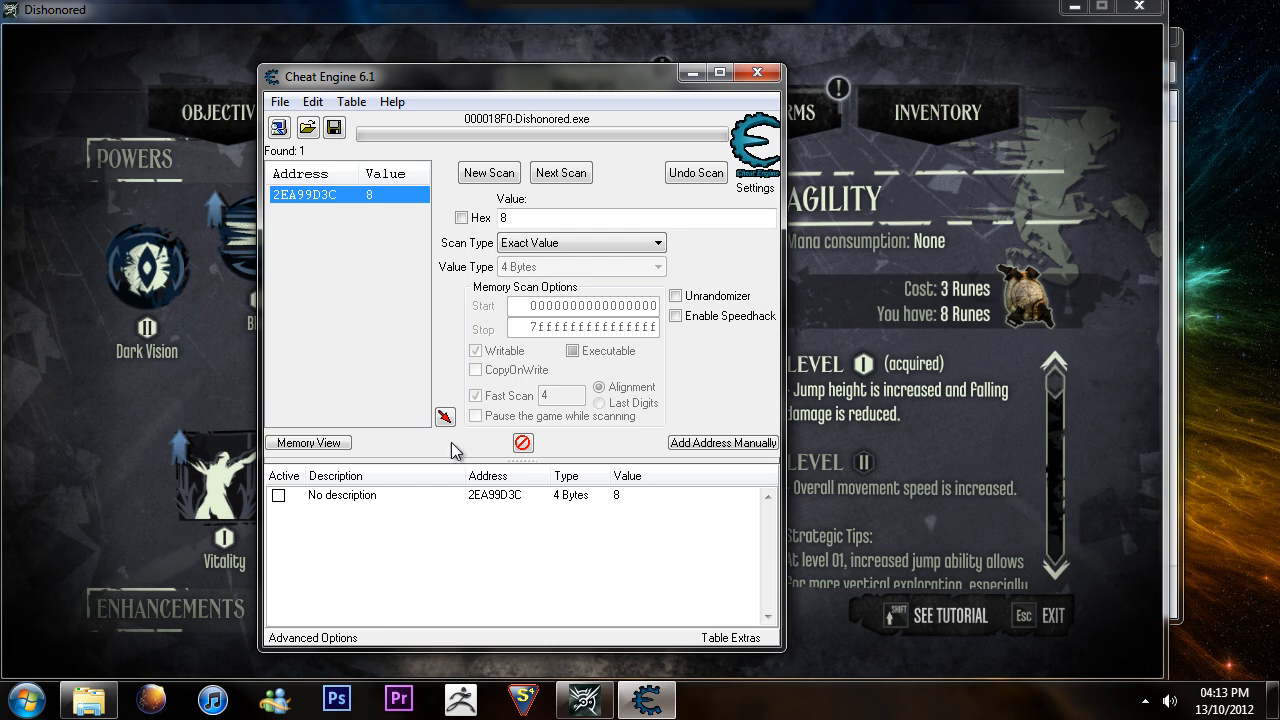
{"action": "mouse_move", "coordinate": [627, 507]}
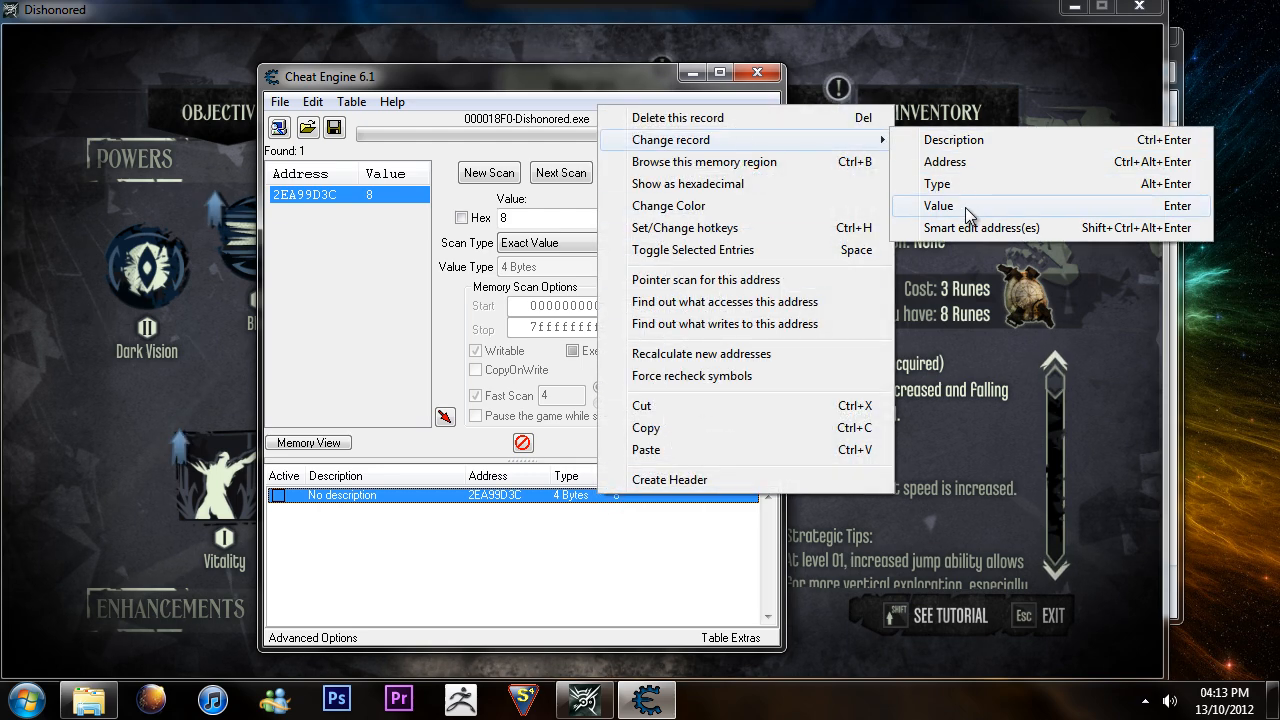
Change the saved rune address's value to 500 and confirm.
{"action": "left_click", "coordinate": [938, 206]}
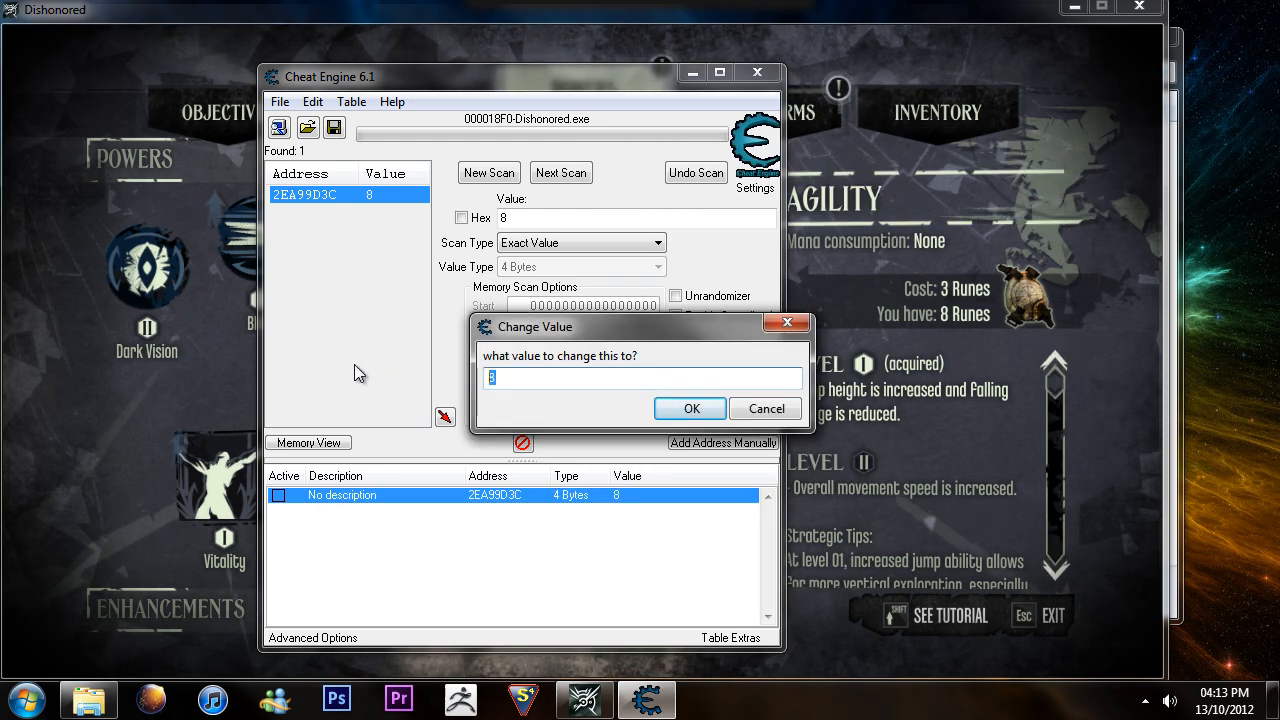
{"action": "type", "text": "500"}
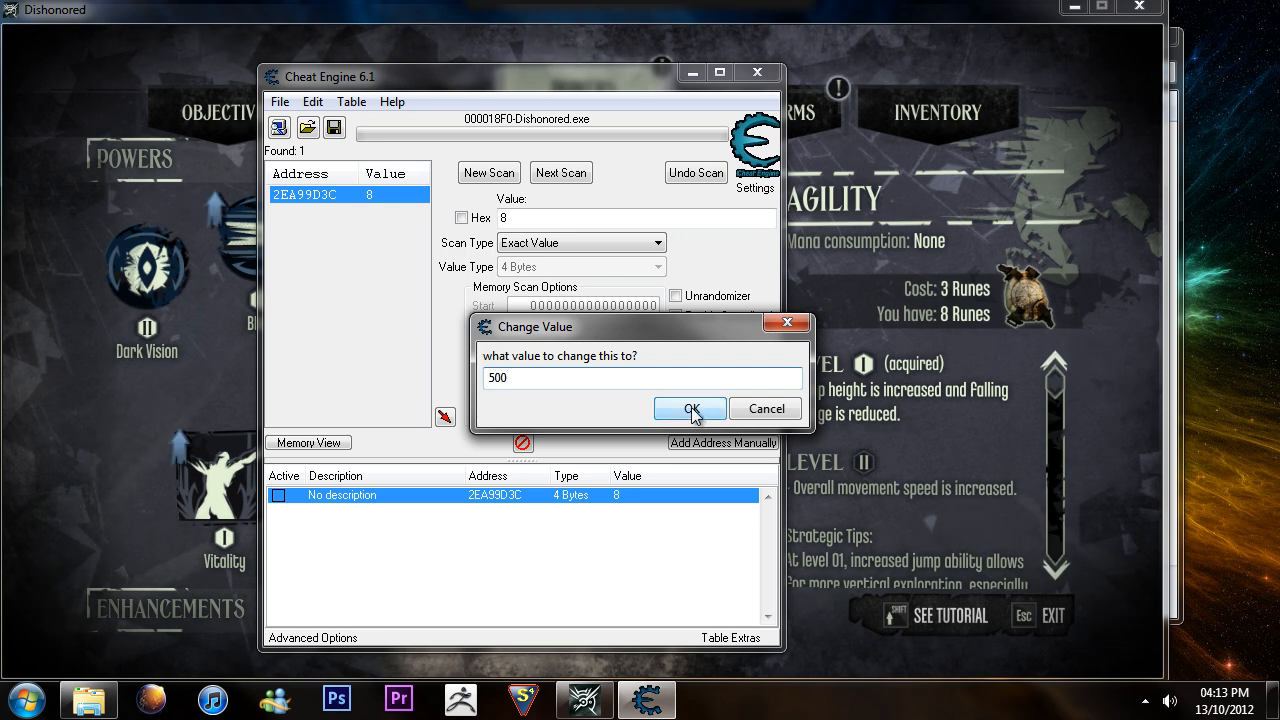
{"action": "left_click", "coordinate": [690, 408]}
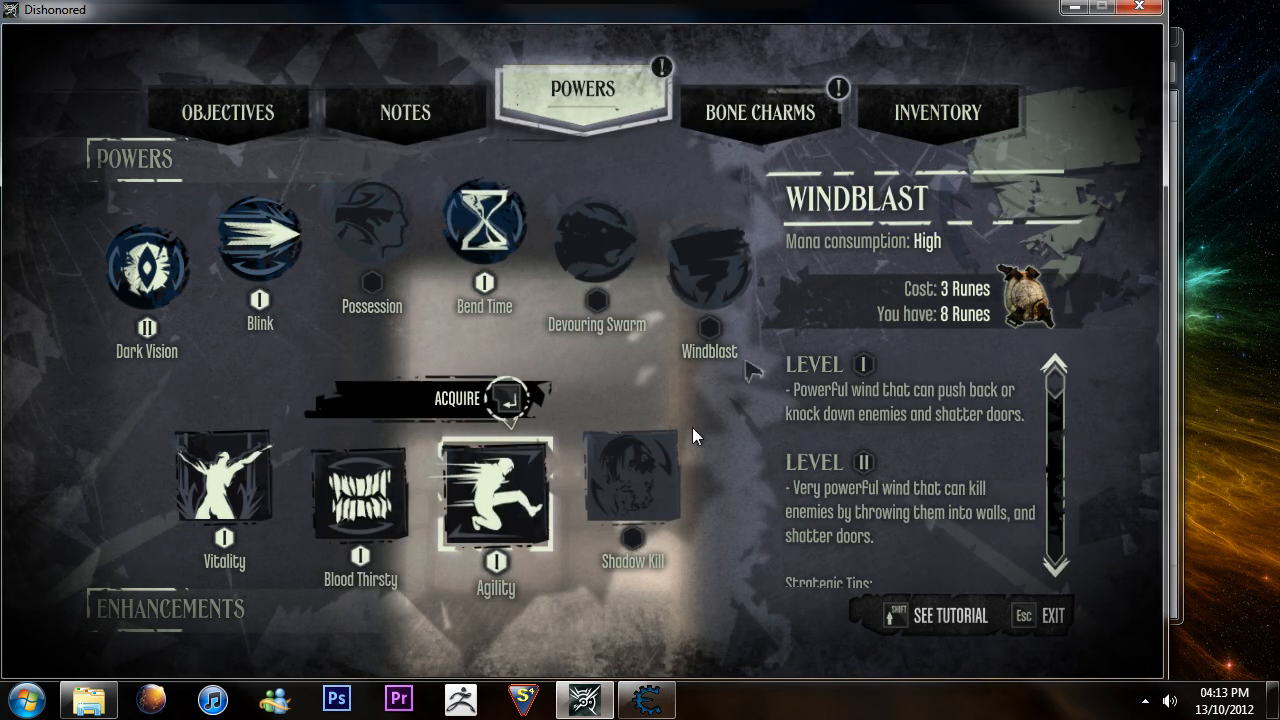
Acquire Shadow Kill, confirm the purchase, and close its tutorial card, leaving 498 runes.
{"action": "left_click", "coordinate": [632, 490]}
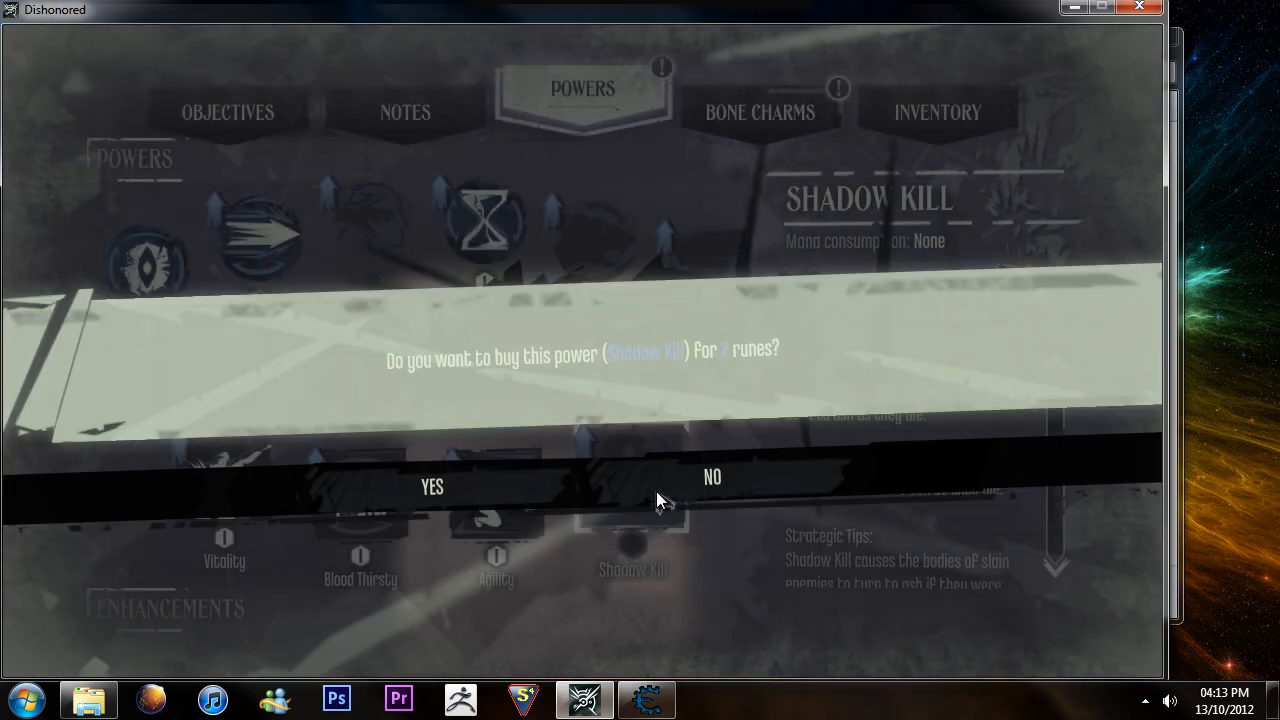
{"action": "left_click", "coordinate": [431, 486]}
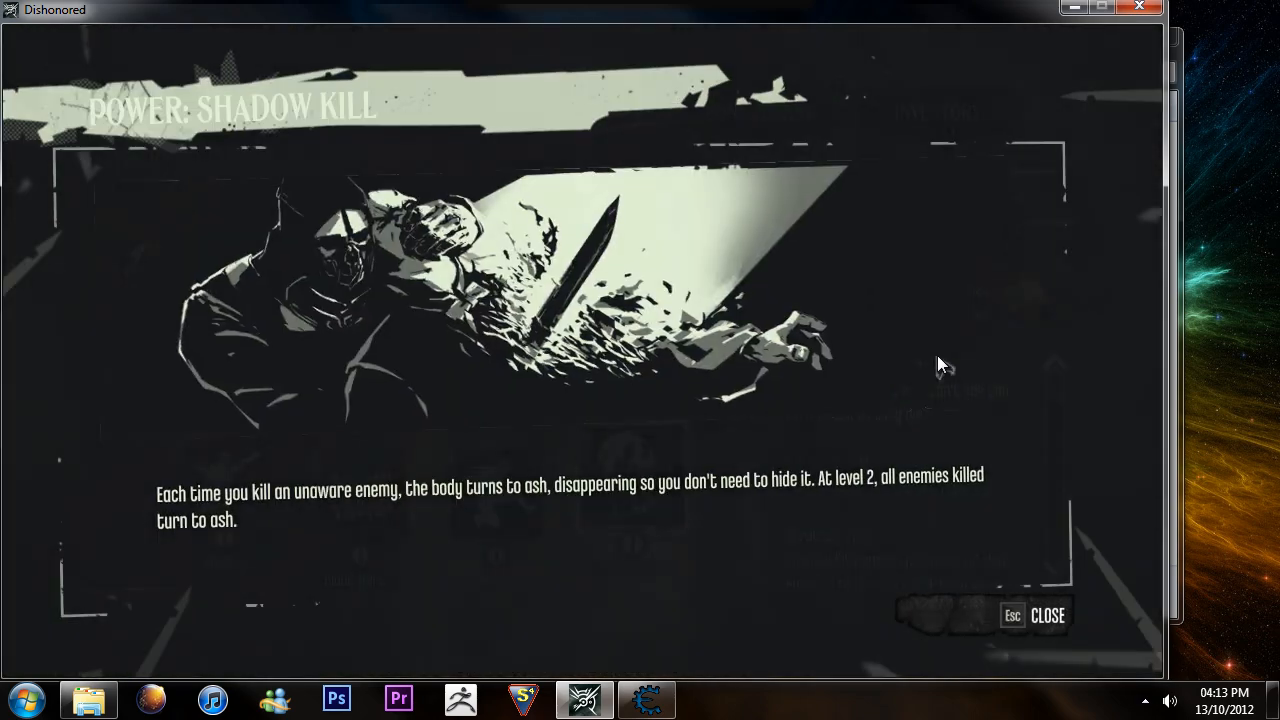
{"action": "left_click", "coordinate": [1047, 615]}
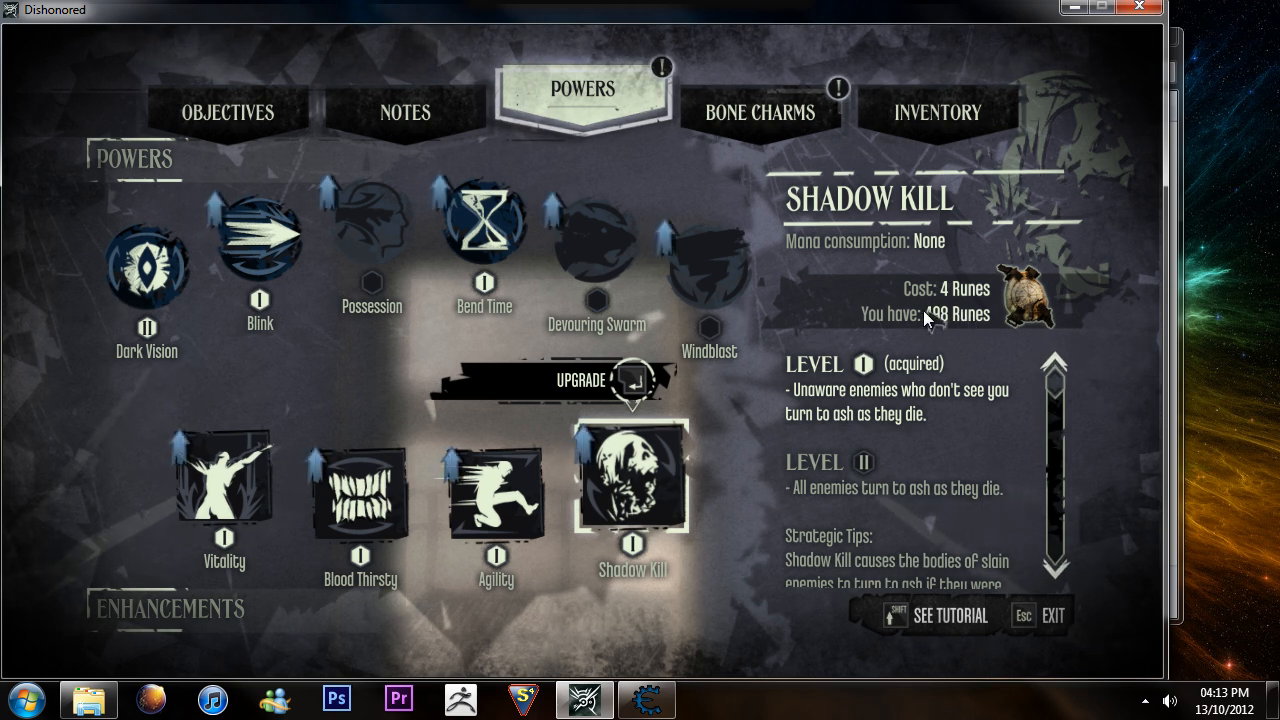
{"action": "mouse_move", "coordinate": [805, 331]}
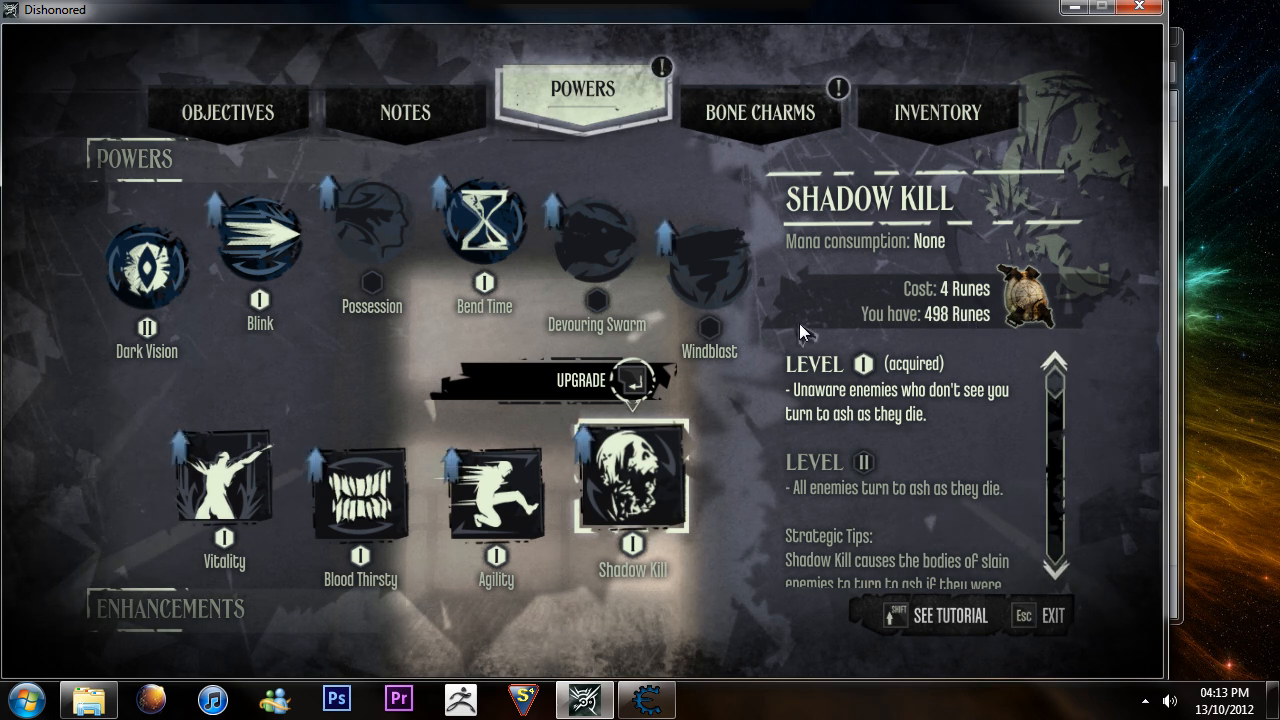